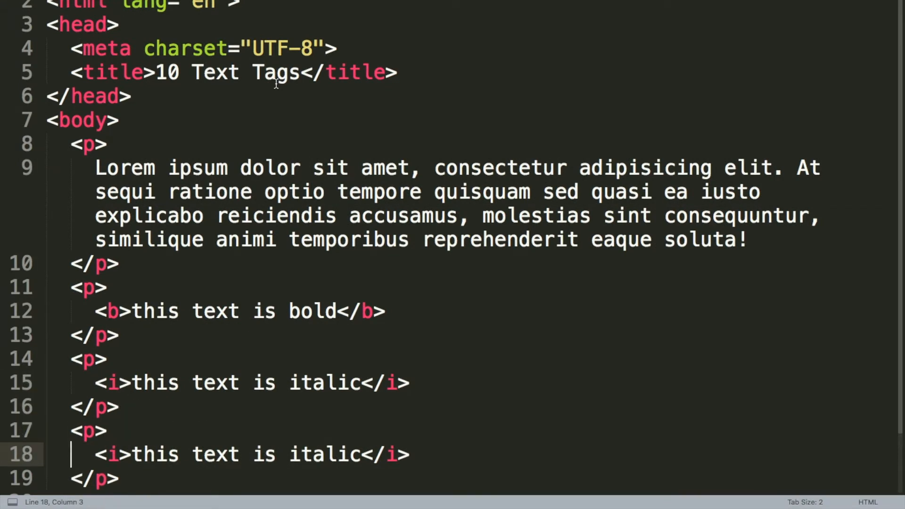
# - Replace the duplicated paragraph's <i> tags with <del> reading 'this text is strike through'
pyautogui.click(287, 454)
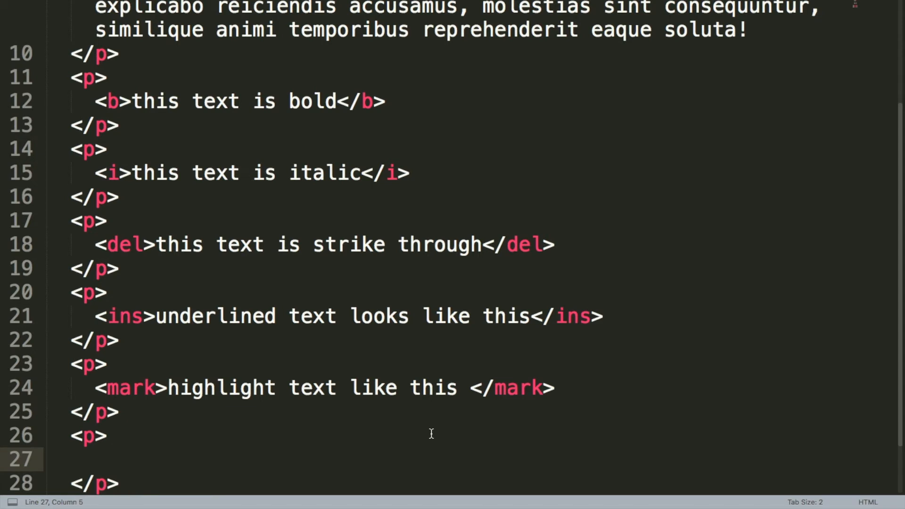
# - Enter 'Water is H<sub>2</sub>0' into the empty paragraph on line 27
pyautogui.write('Water is H<sub>2</sub>0')
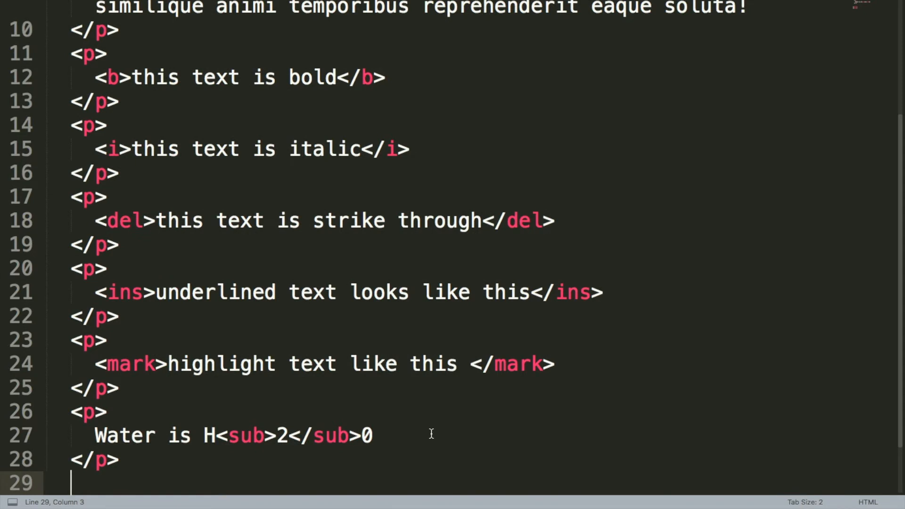